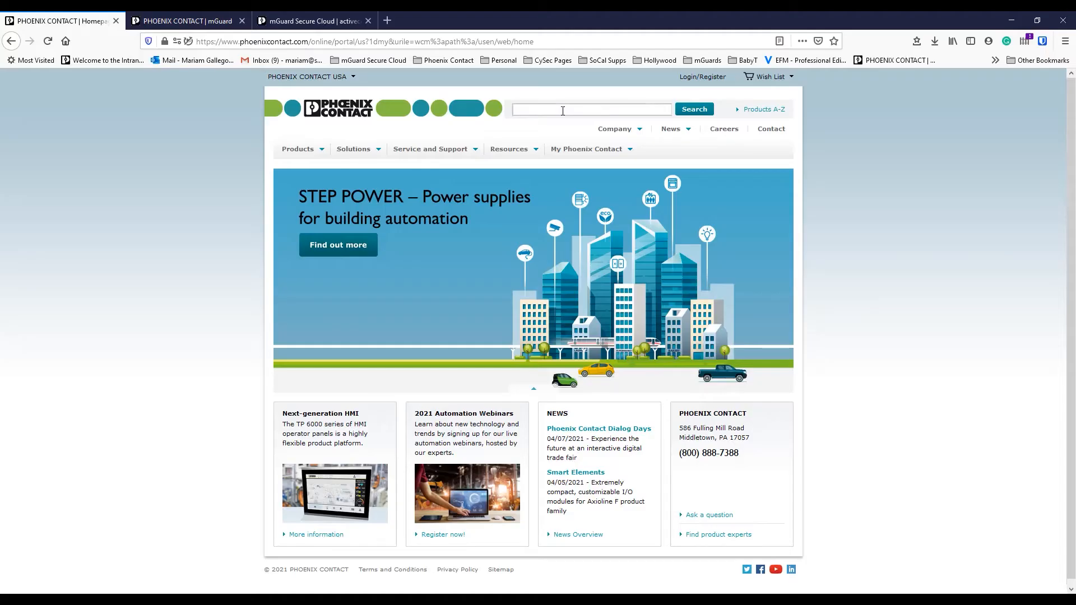
text(fl mguard 11)
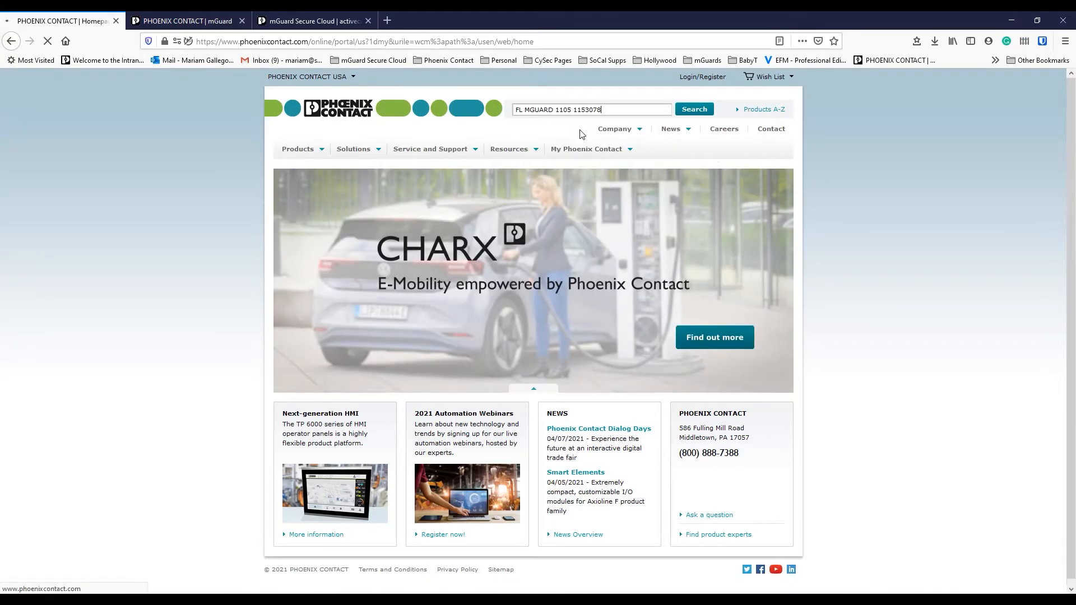
click(693, 109)
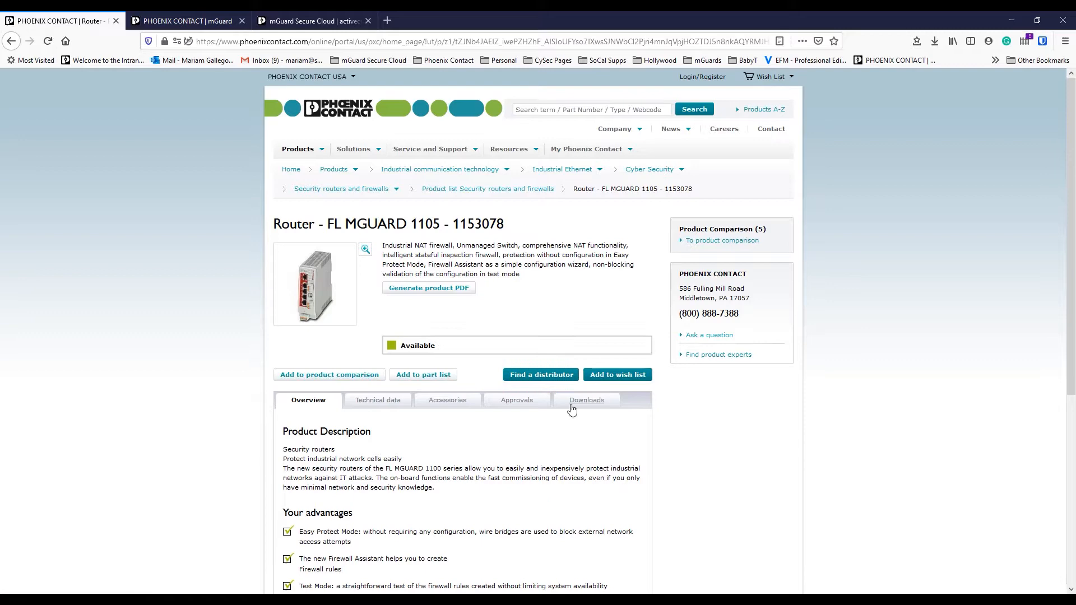
Download the mguardNT-1.4.0-update.zip firmware from the product's Downloads list
click(587, 400)
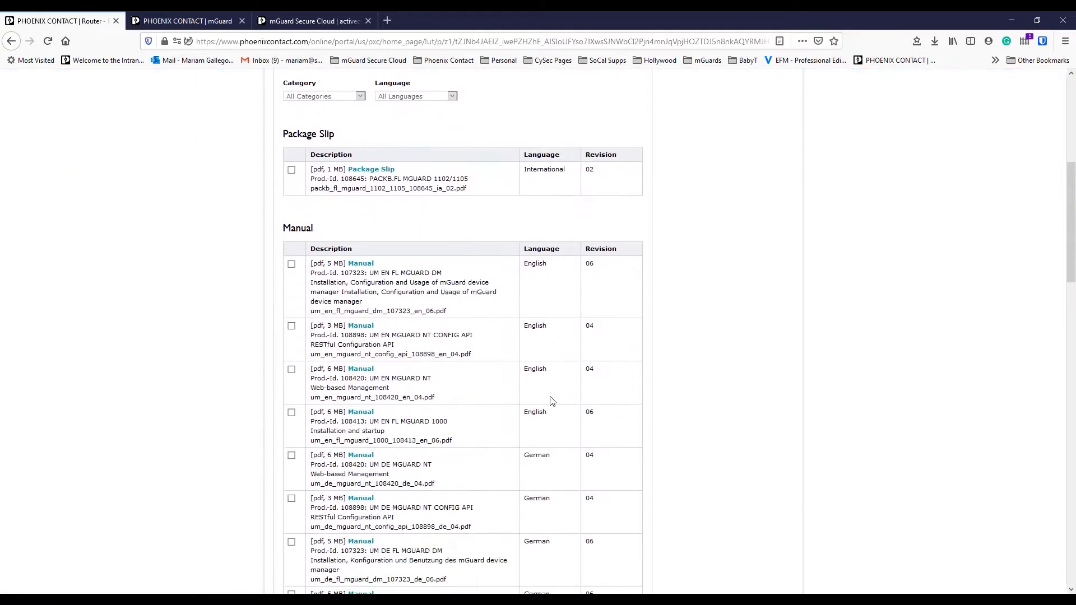
scroll(down, 3)
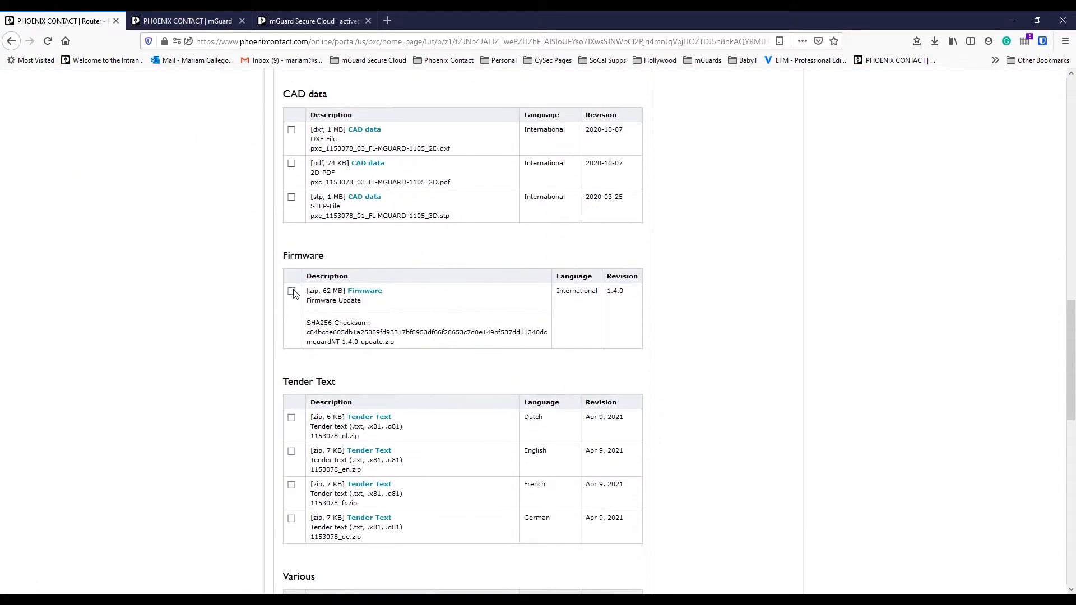
click(291, 292)
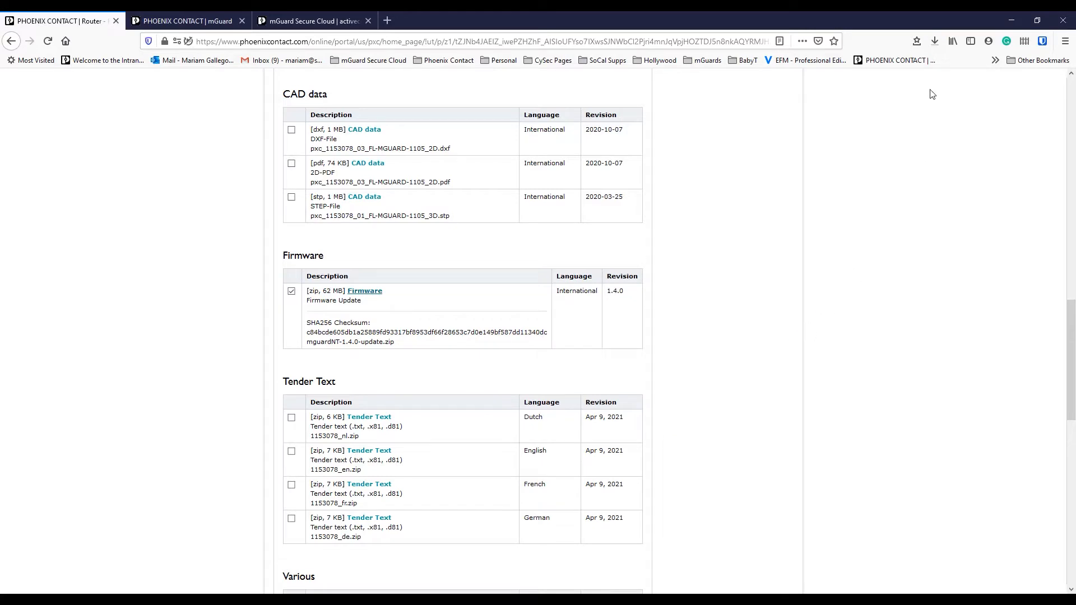
Extract the downloaded zip to a mguardNT-1.4.0-update folder in Downloads
click(935, 40)
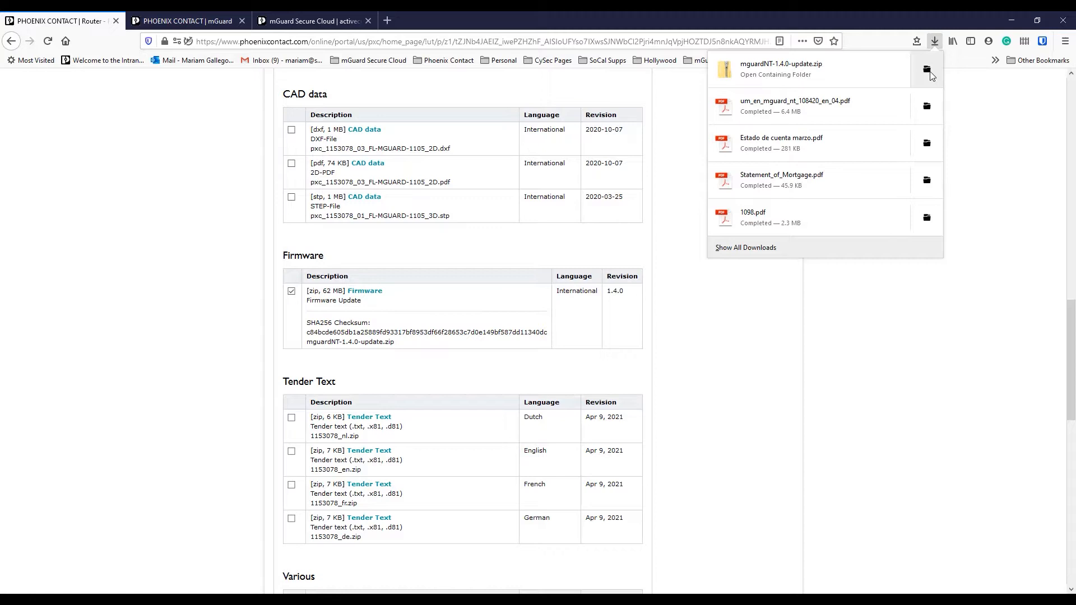
click(935, 42)
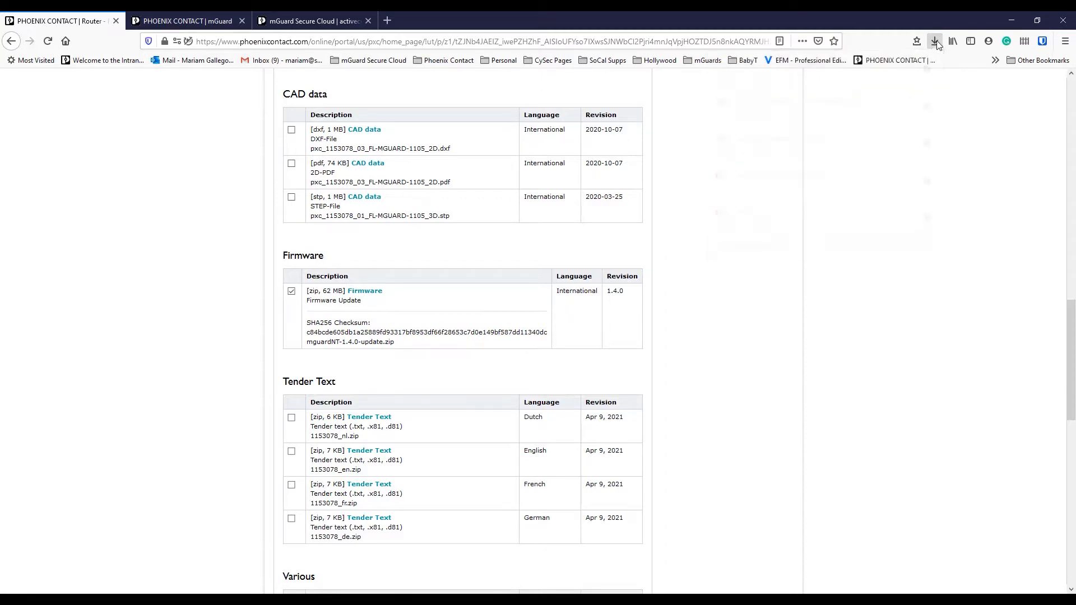
mouse_move(790, 314)
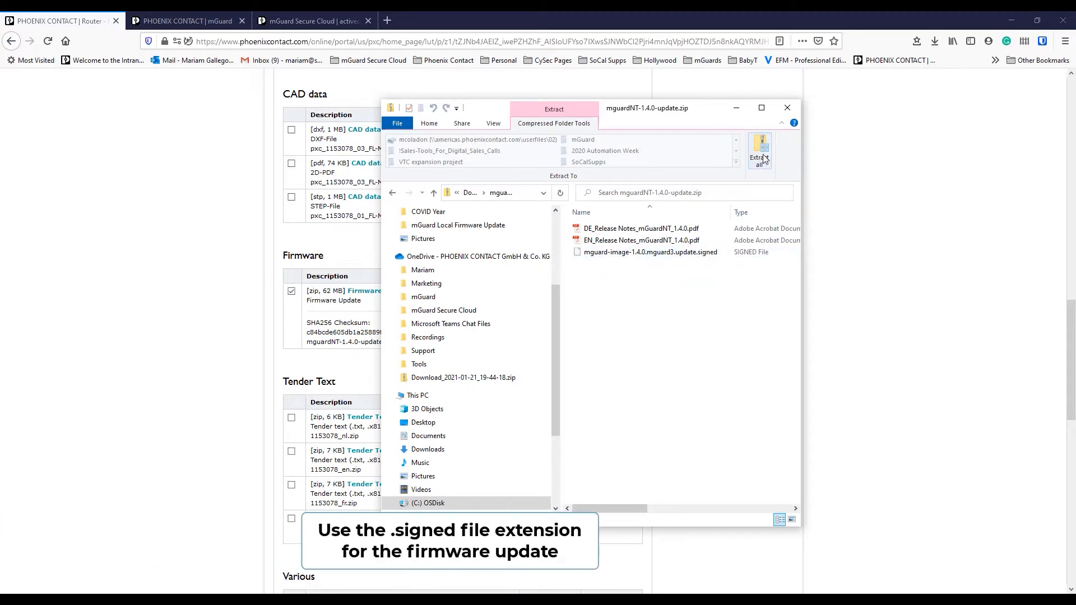
click(760, 153)
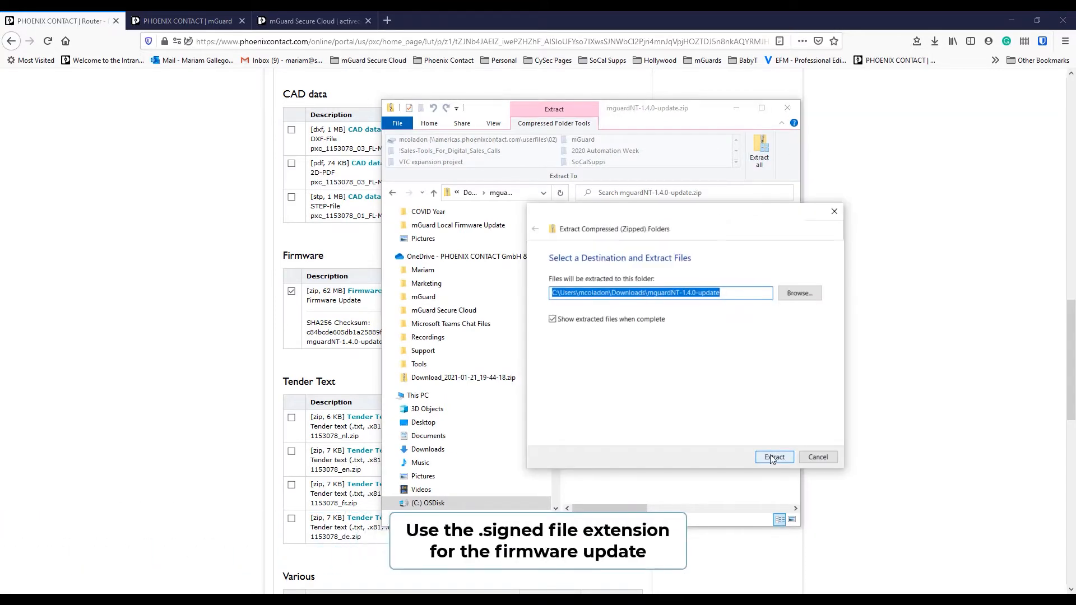
click(775, 457)
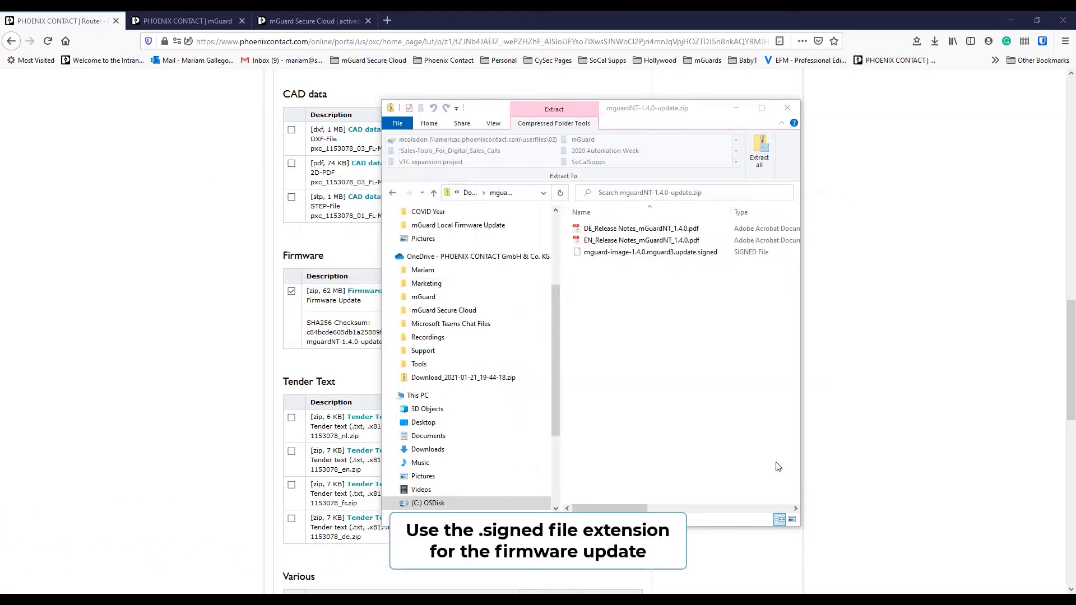
Format the SD Card (D:) as FAT, leaving 1.87 GB free
right_click(872, 374)
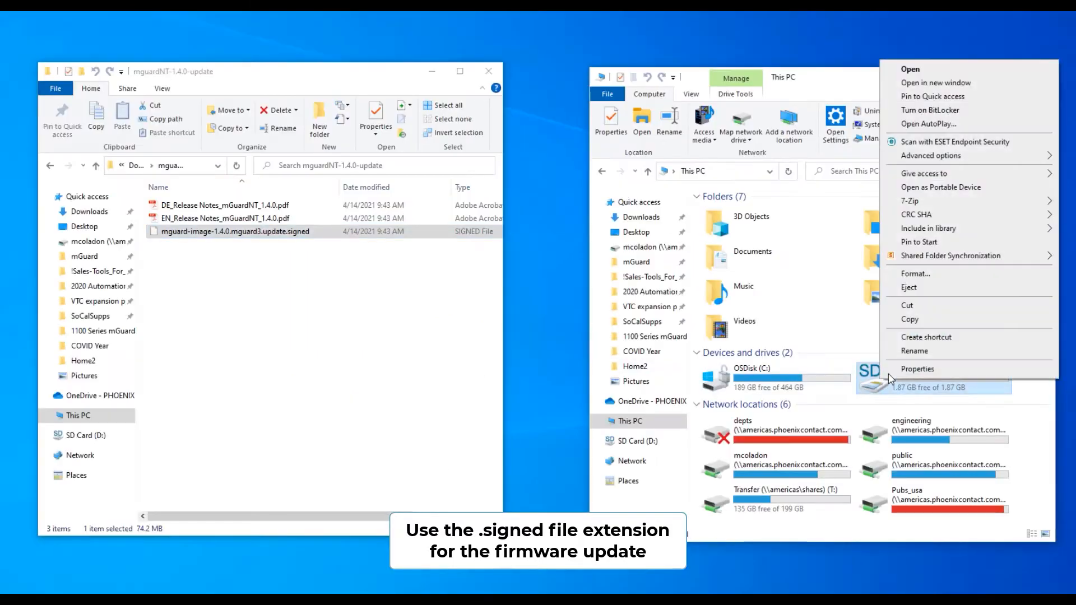
click(916, 273)
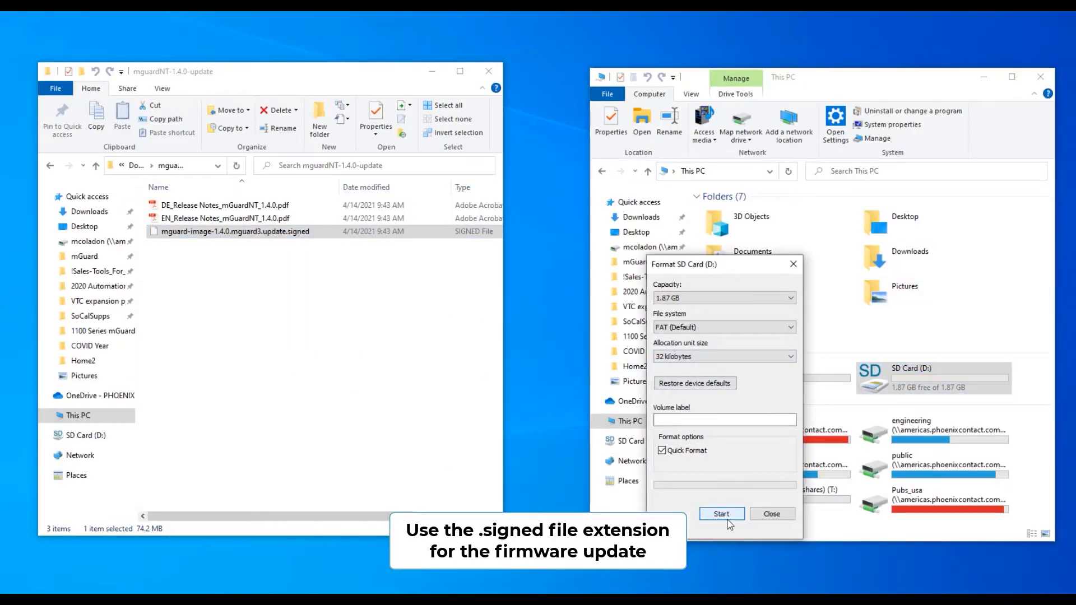
click(721, 514)
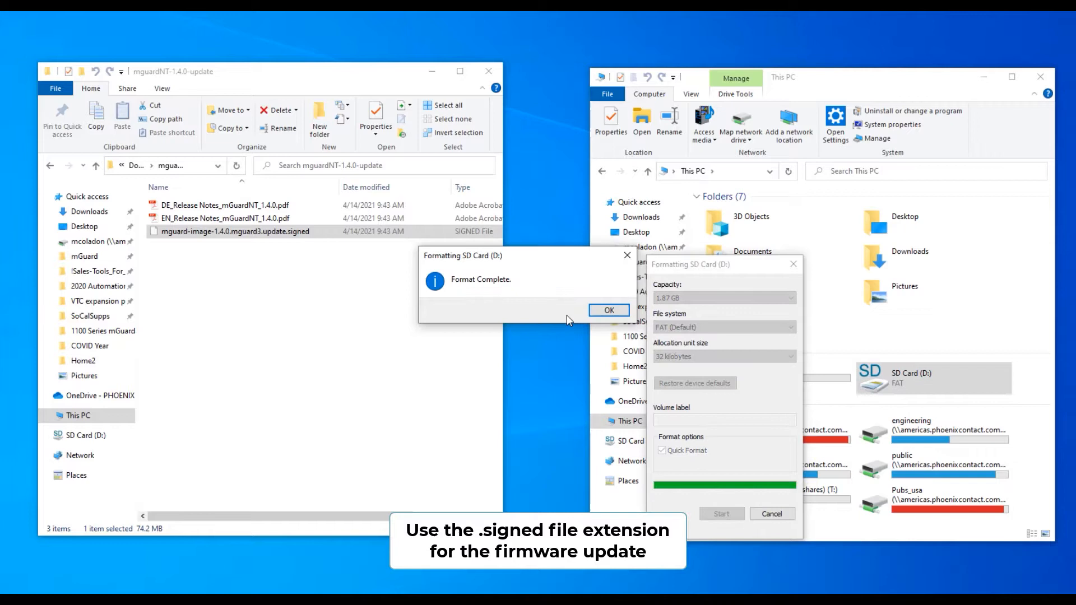
click(608, 310)
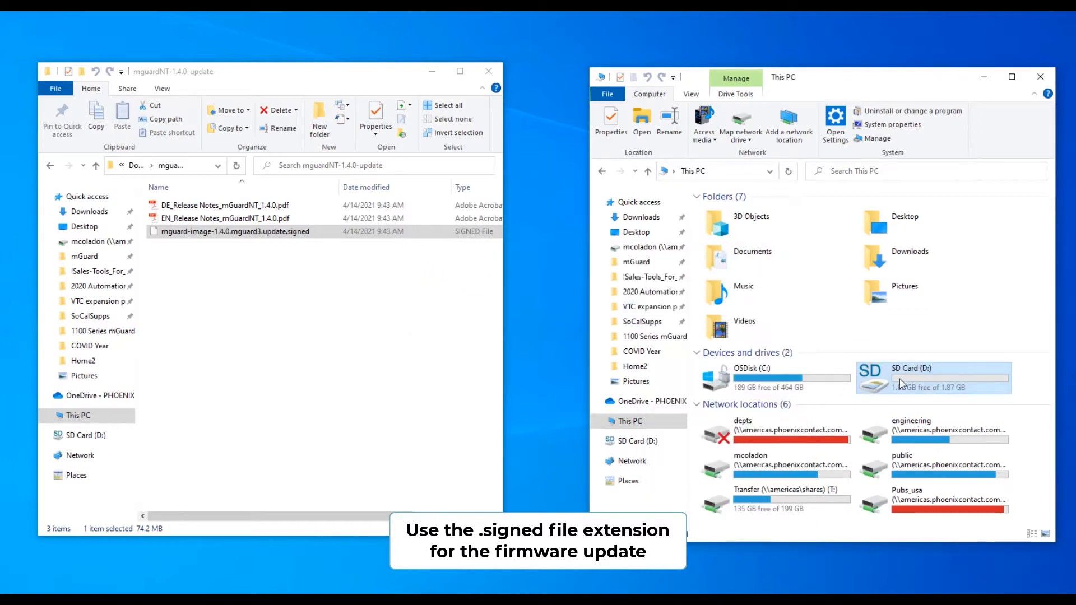
Copy the mguard-image-1.4.0.mguard3.update.signed file onto SD Card (D:)
double_click(913, 369)
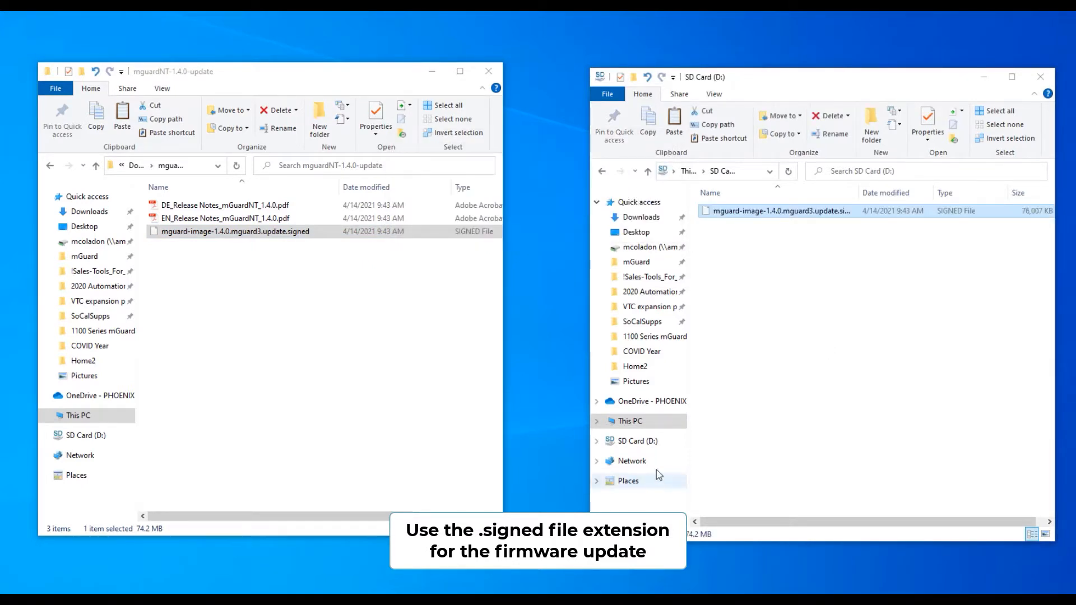
click(629, 420)
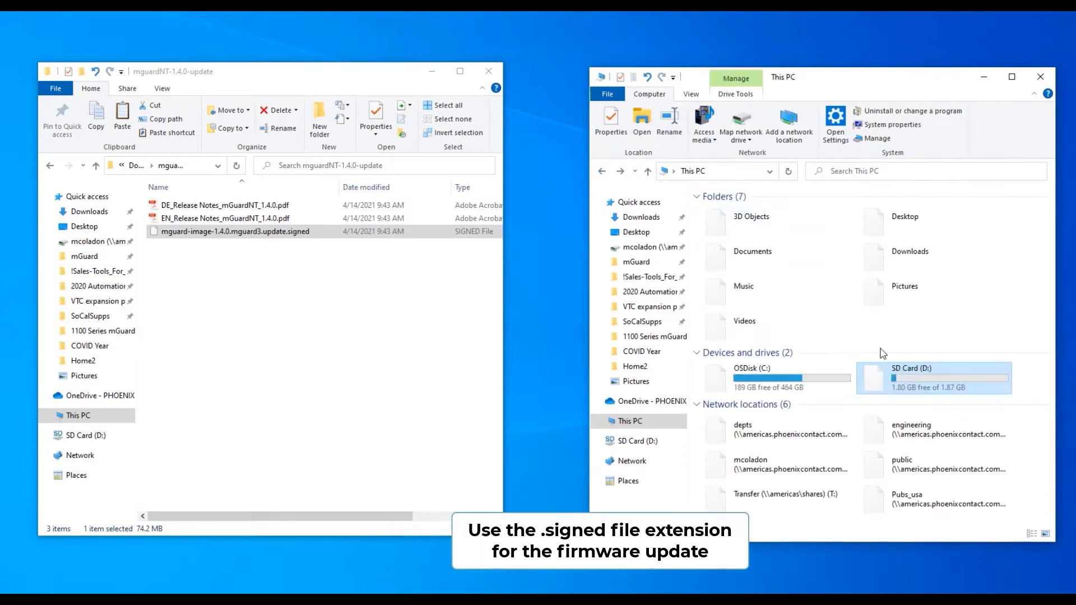
Eject SD Card (D:) so it disappears from Devices and drives
right_click(934, 378)
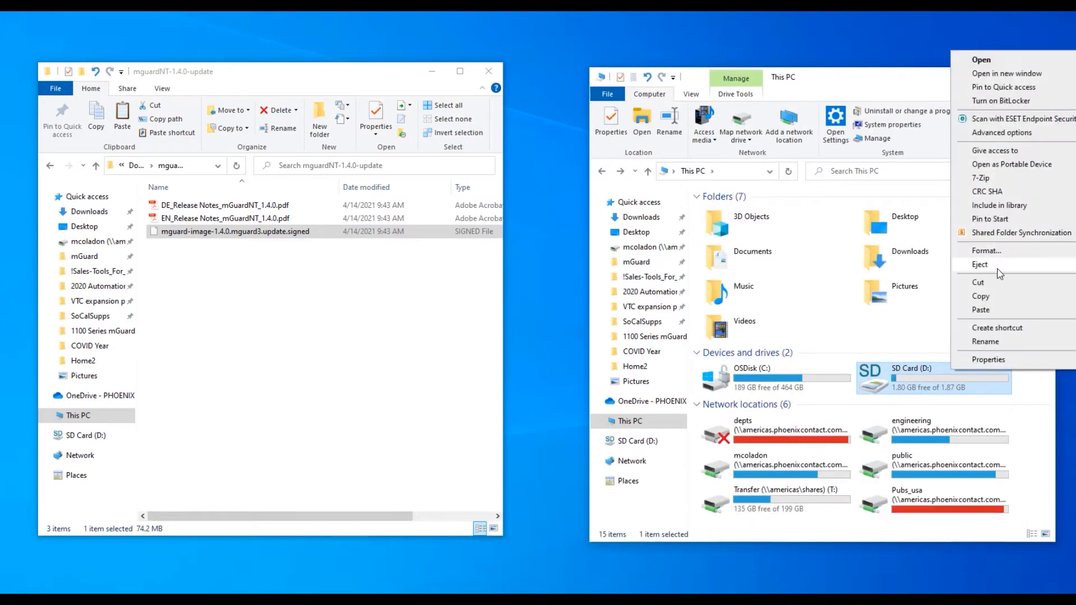
click(980, 264)
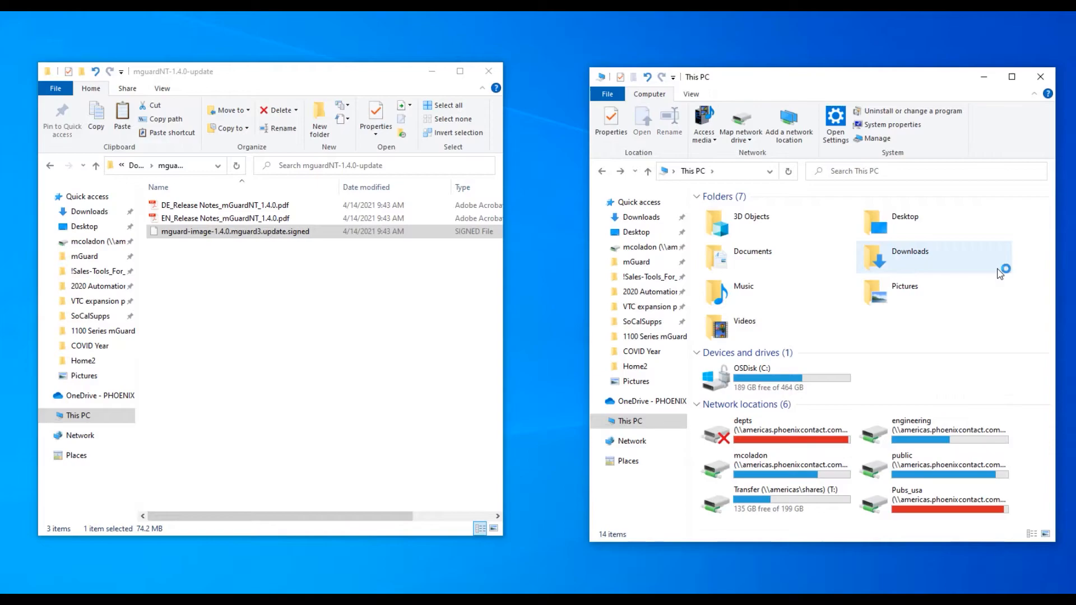